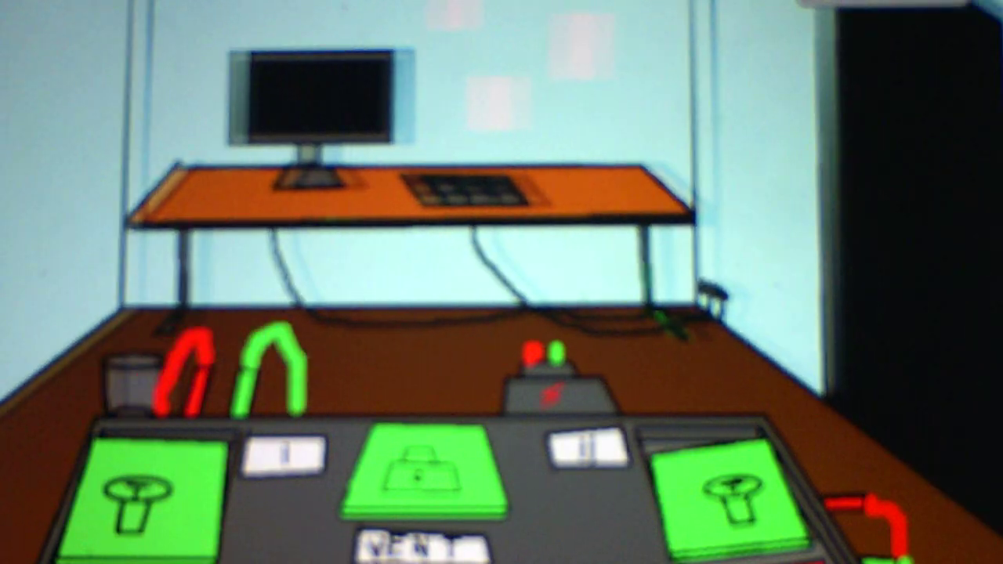
Step: Toggle the central lock on the control panel from green to red (locked)
click(415, 478)
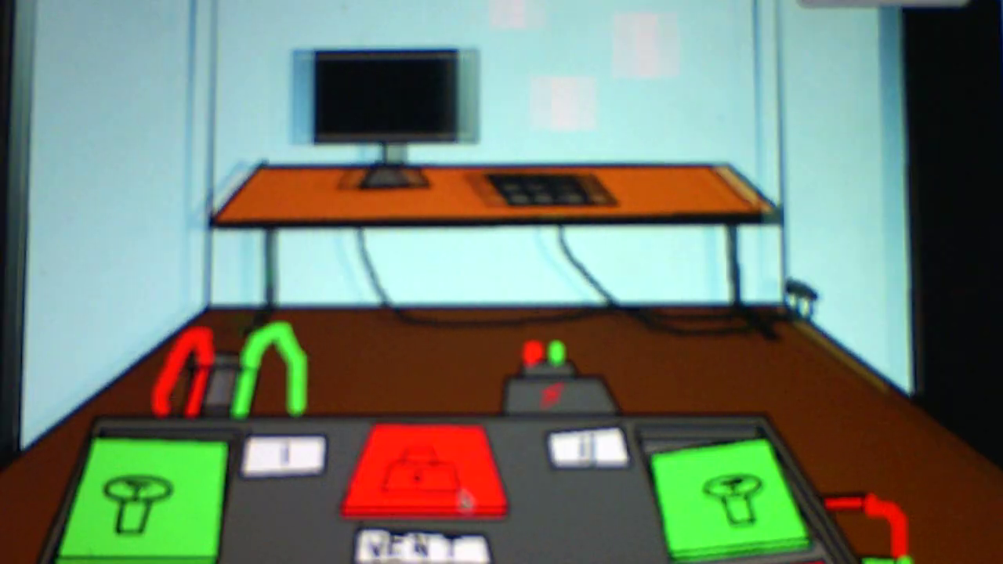